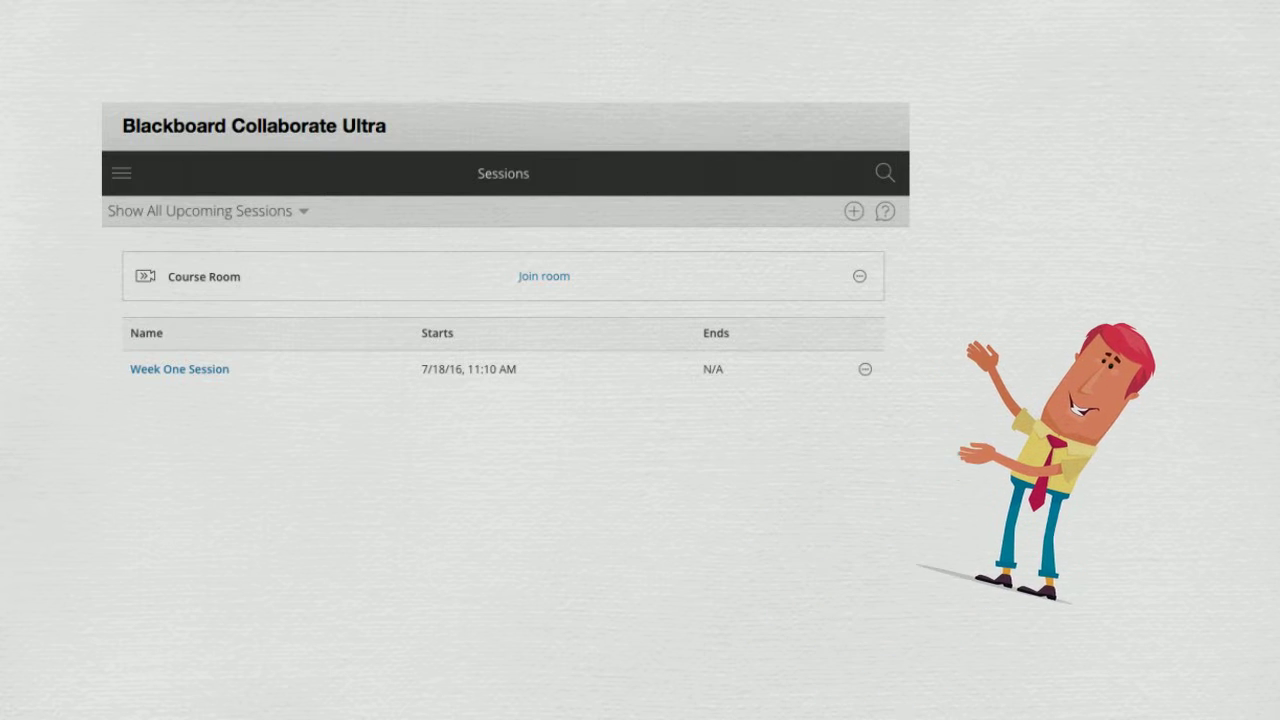
Switch the session list filter to Show All Previous Sessions
click(200, 210)
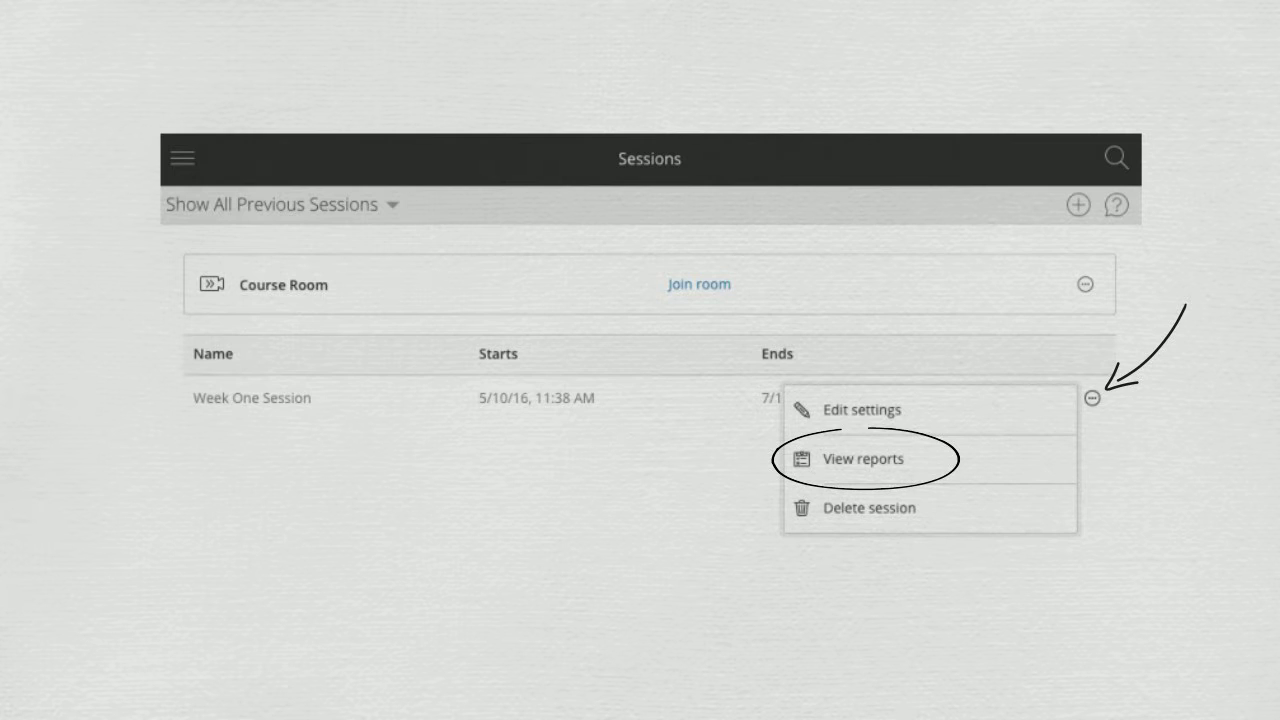
View the Week One Session reports, shown for a date range rather than recent ones
click(862, 458)
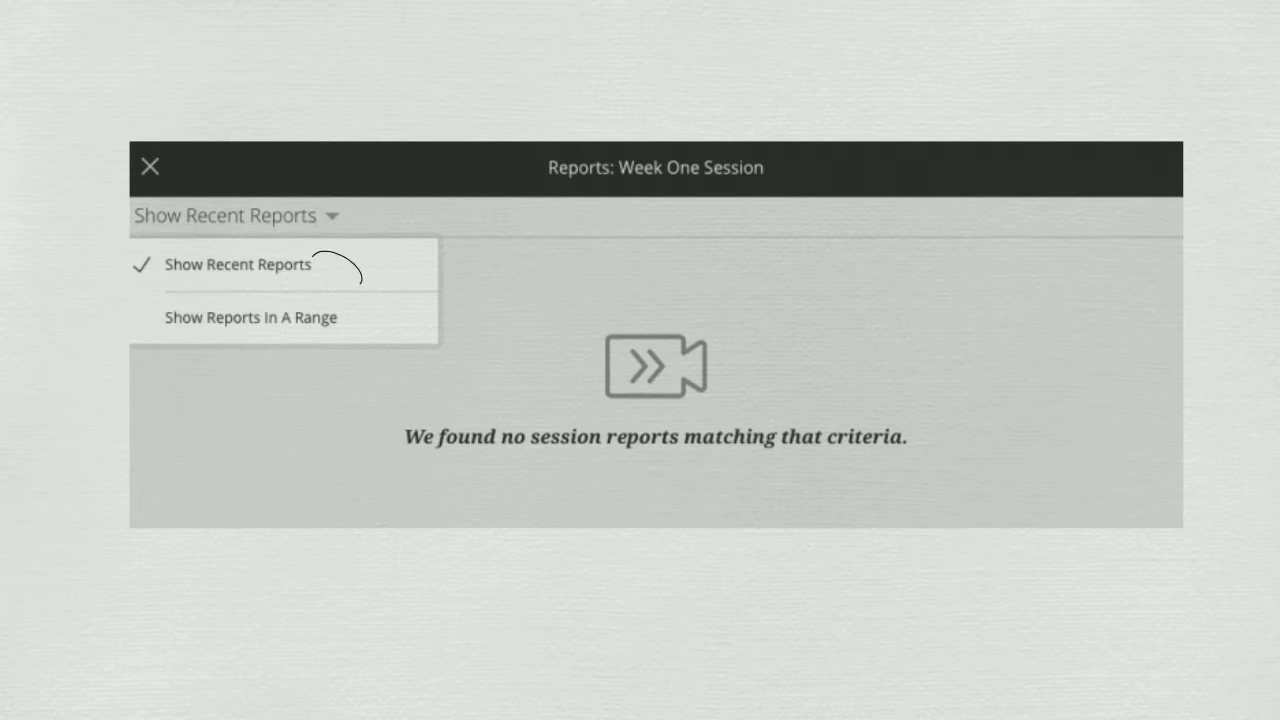
mouse_move(350, 284)
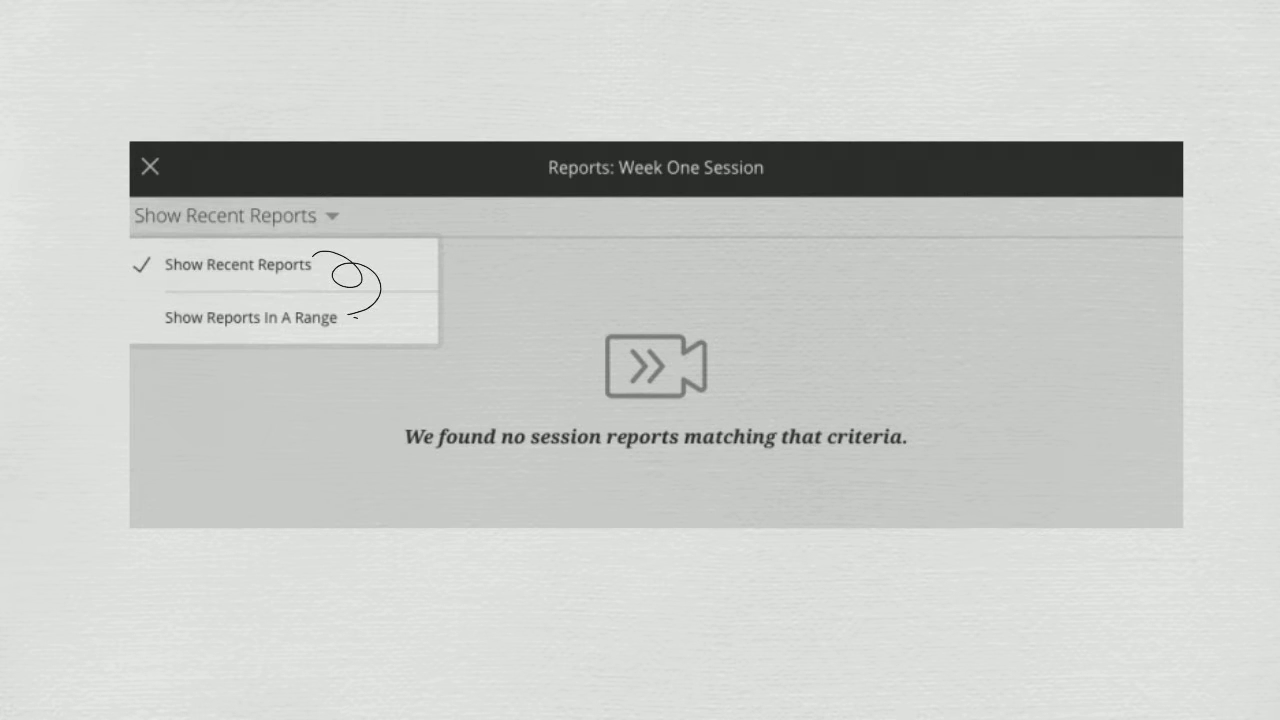
click(250, 316)
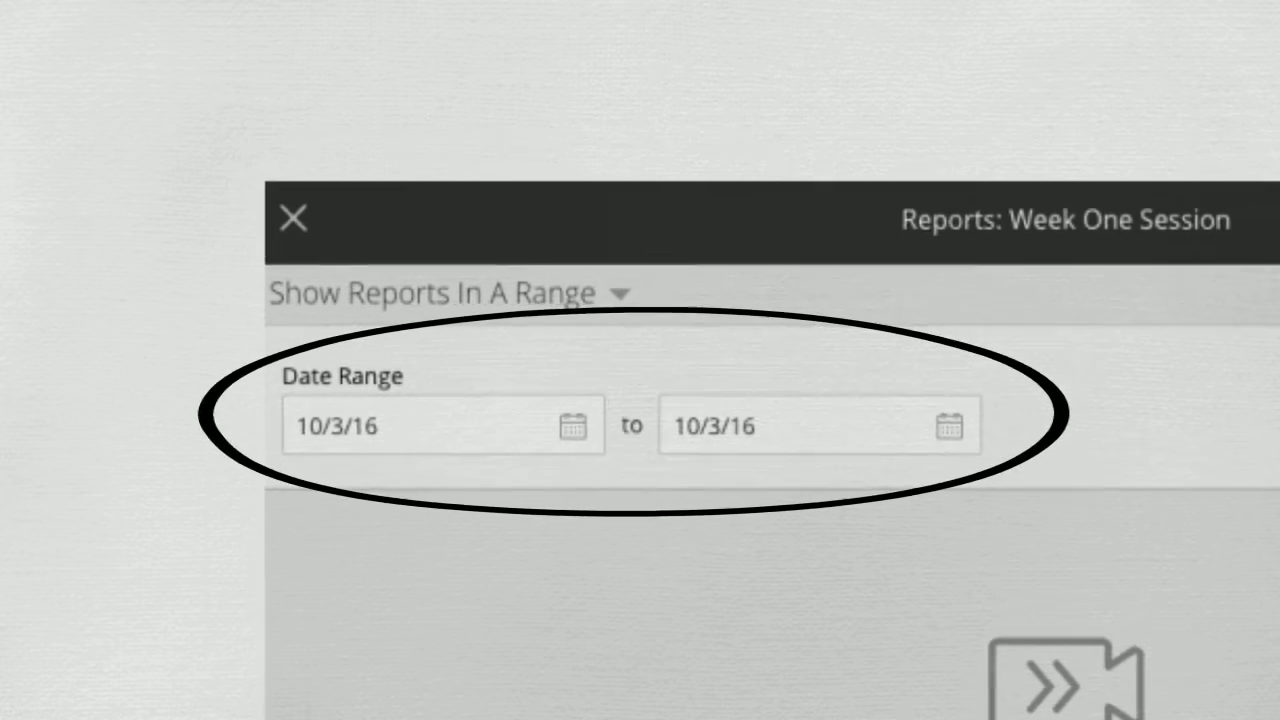
Set the report range start date to 5/29/16 so the 7/15/16 session report appears
text(5/29/16)
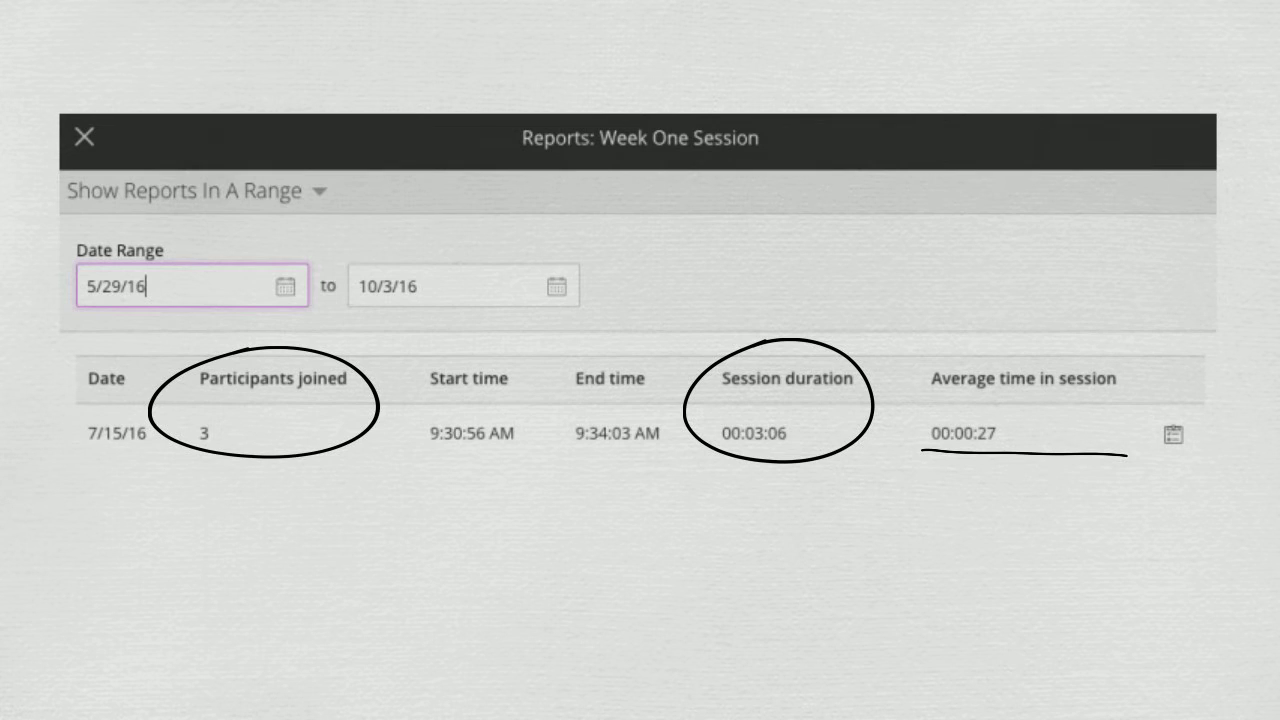
mouse_move(1168, 460)
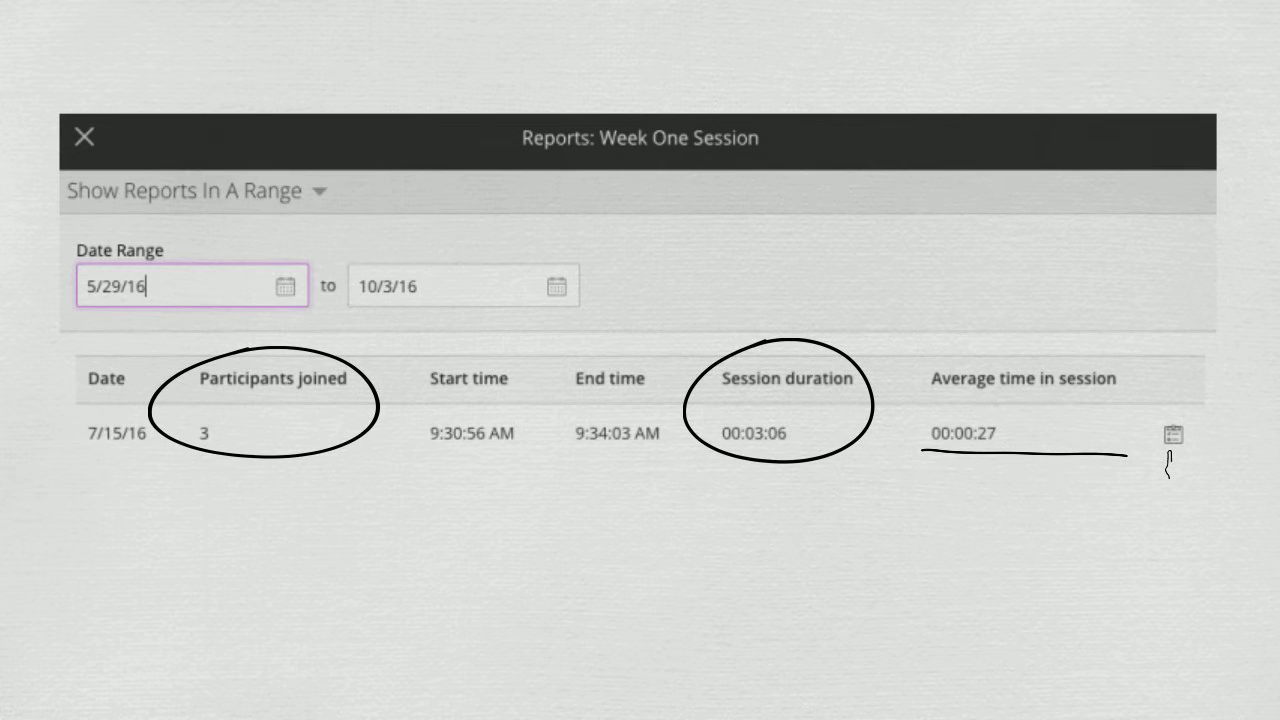
mouse_move(1172, 464)
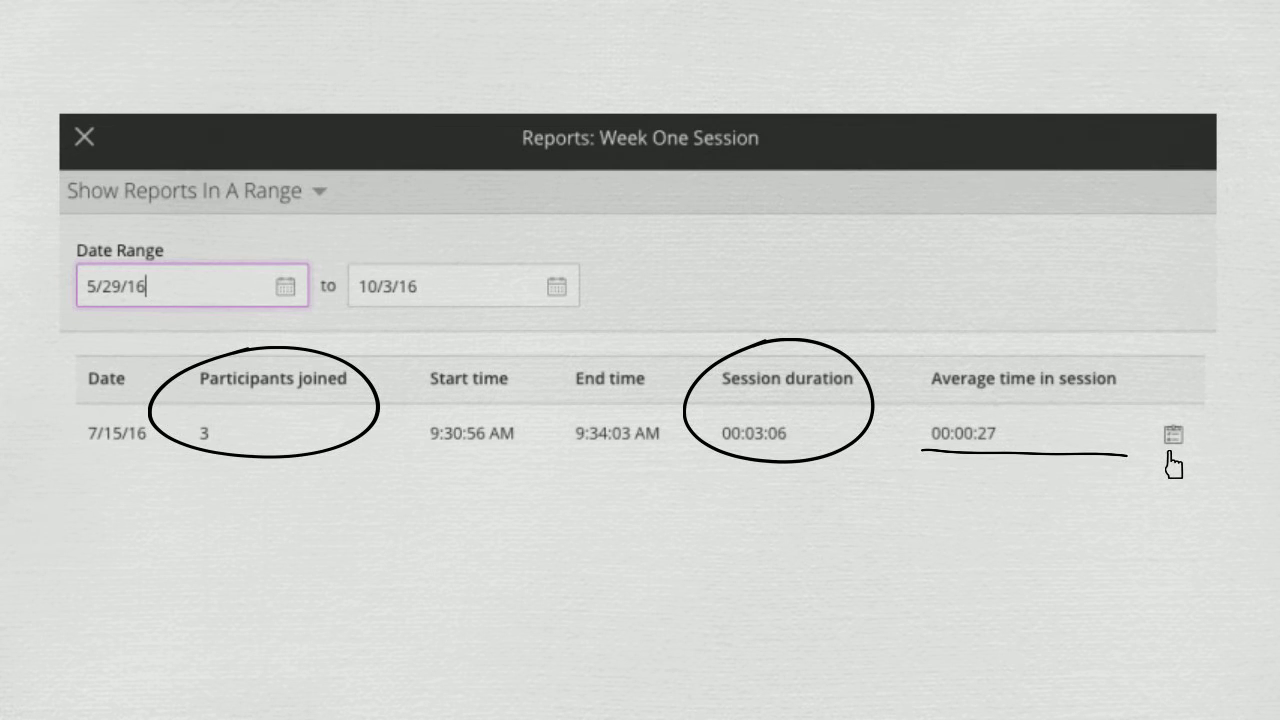